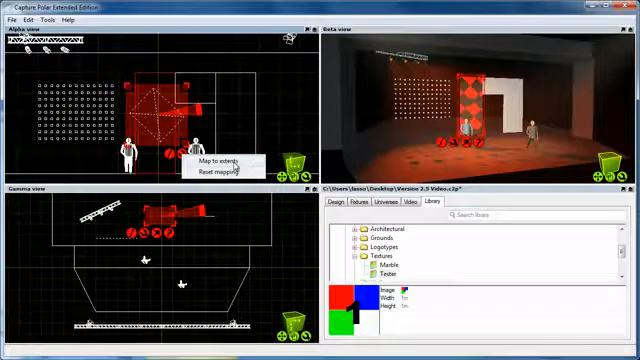
Map the wall-and-door image to the full extents of the reselected wall boxes.
{"action": "left_click", "coordinate": [216, 160]}
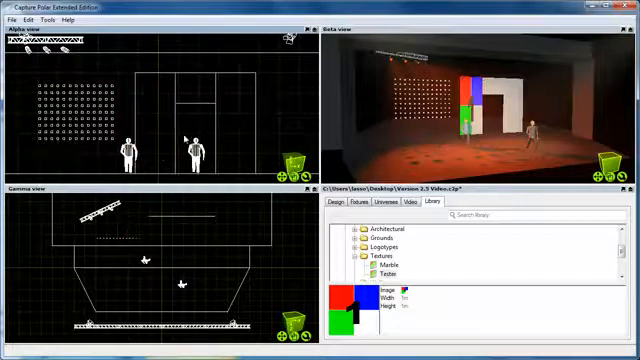
{"action": "right_click", "coordinate": [186, 138]}
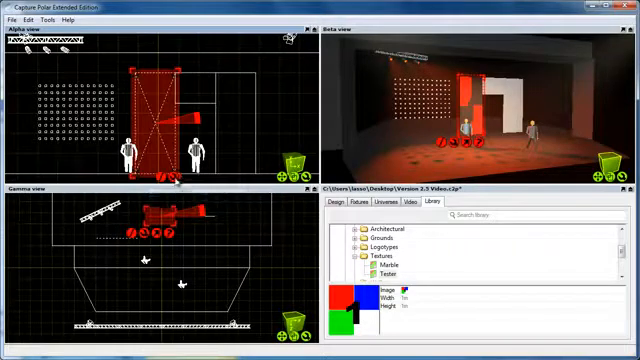
{"action": "right_click", "coordinate": [180, 176]}
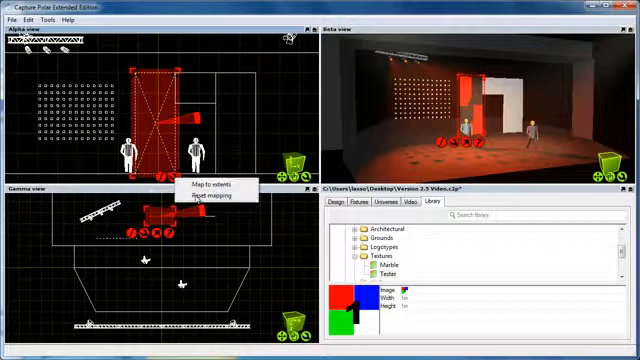
{"action": "left_click", "coordinate": [204, 188]}
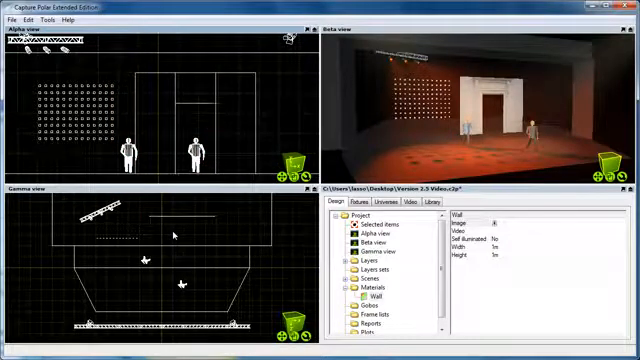
{"action": "mouse_move", "coordinate": [290, 96]}
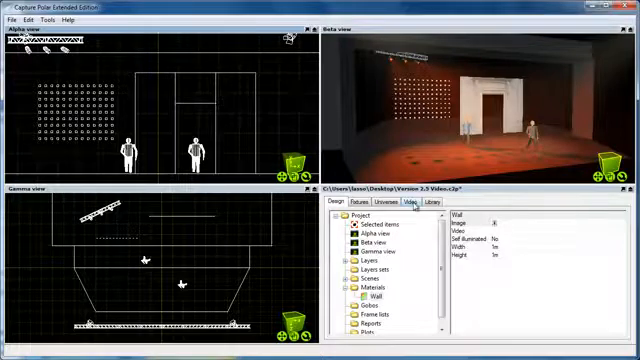
{"action": "left_click", "coordinate": [408, 202]}
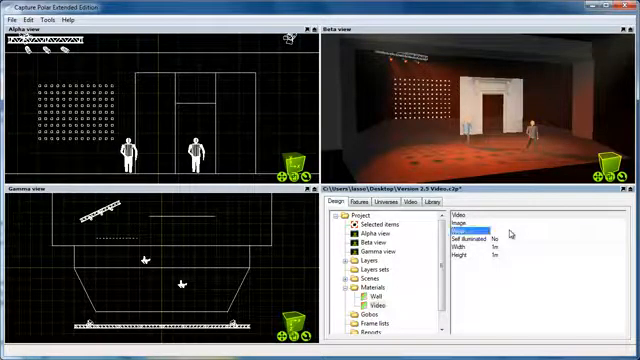
Set the Video material to draw its image from Video player 1.
{"action": "left_click", "coordinate": [510, 224]}
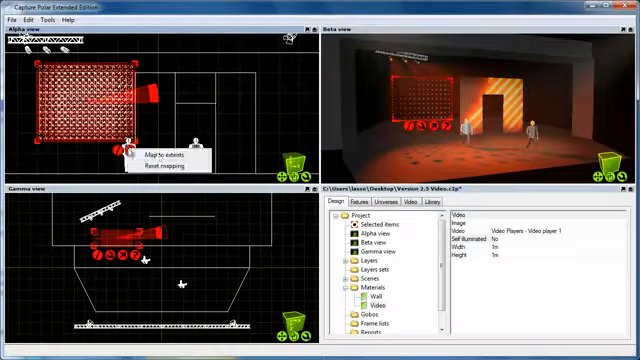
Map the video to the extents of the whole LED box matrix.
{"action": "left_click", "coordinate": [160, 152]}
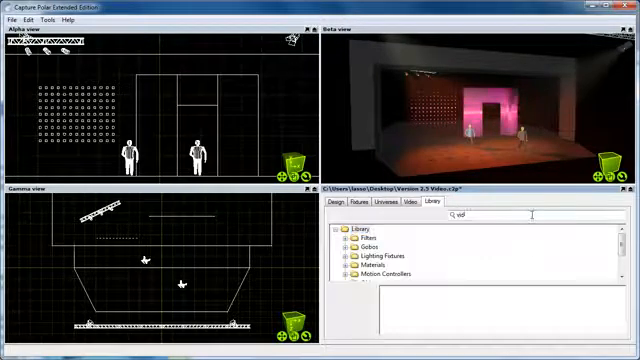
Search the fixture library for 'video projector'.
{"action": "type", "text": "video projec"}
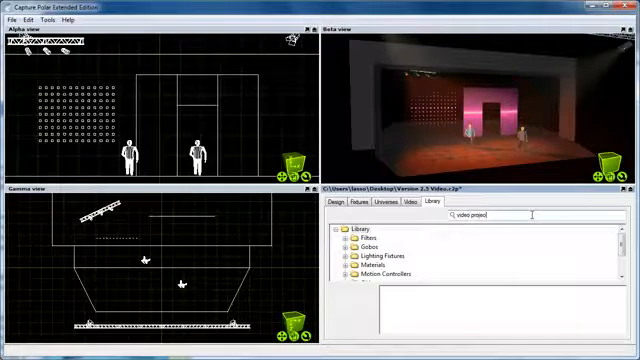